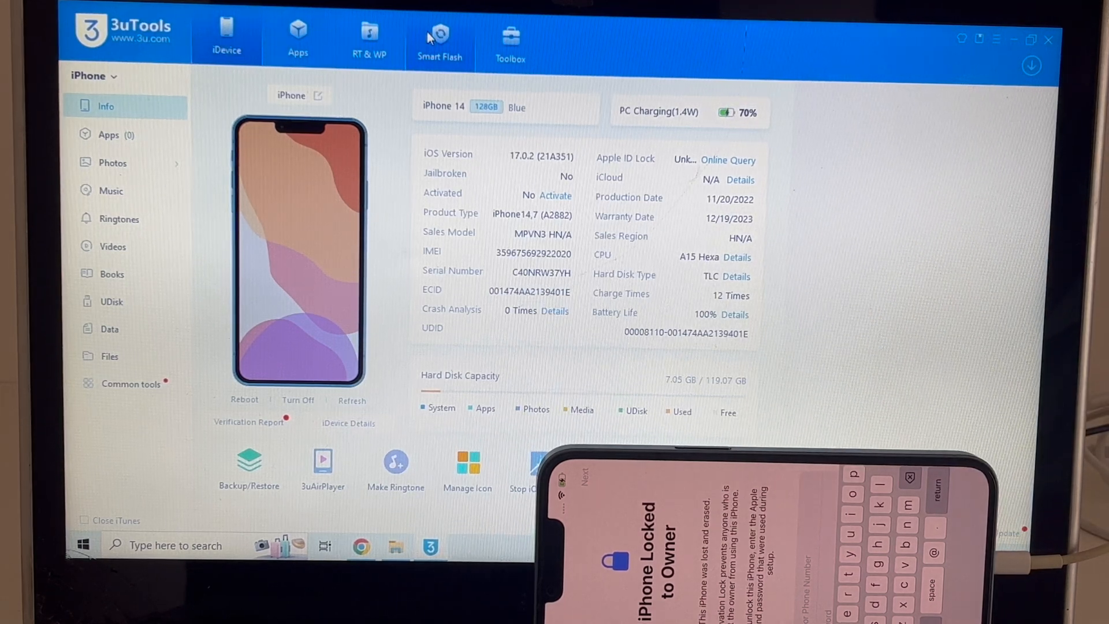
Go to 3uTools' Smart Flash section to reach the firmware flashing tools.
click(440, 40)
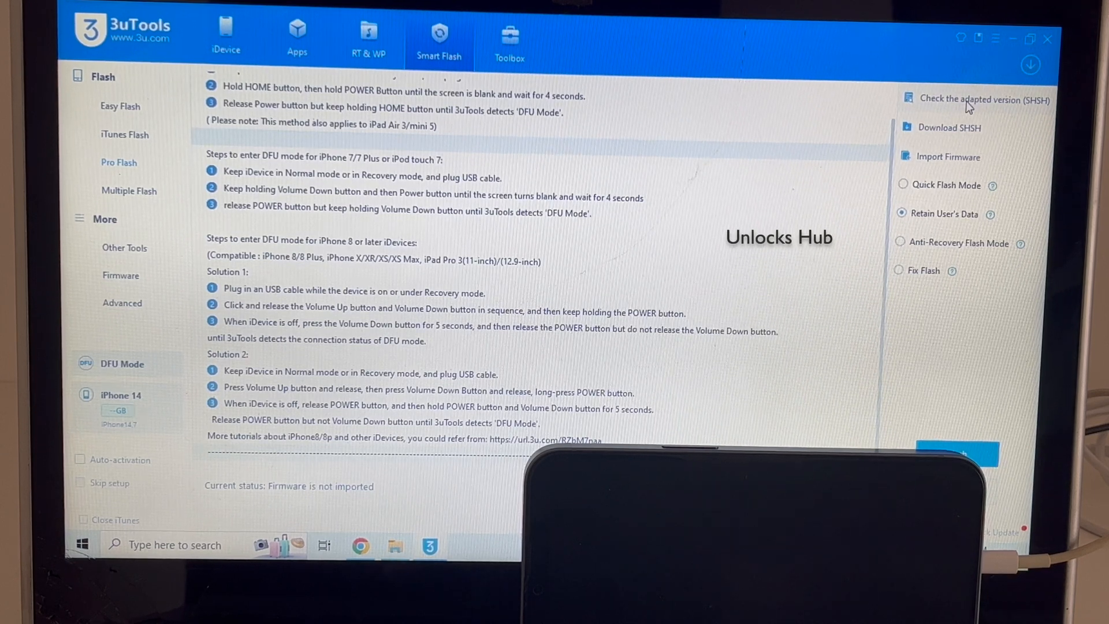
Run the SHSH adapted-version check, showing iOS 16.6.1 and 17.0 still signed.
click(984, 100)
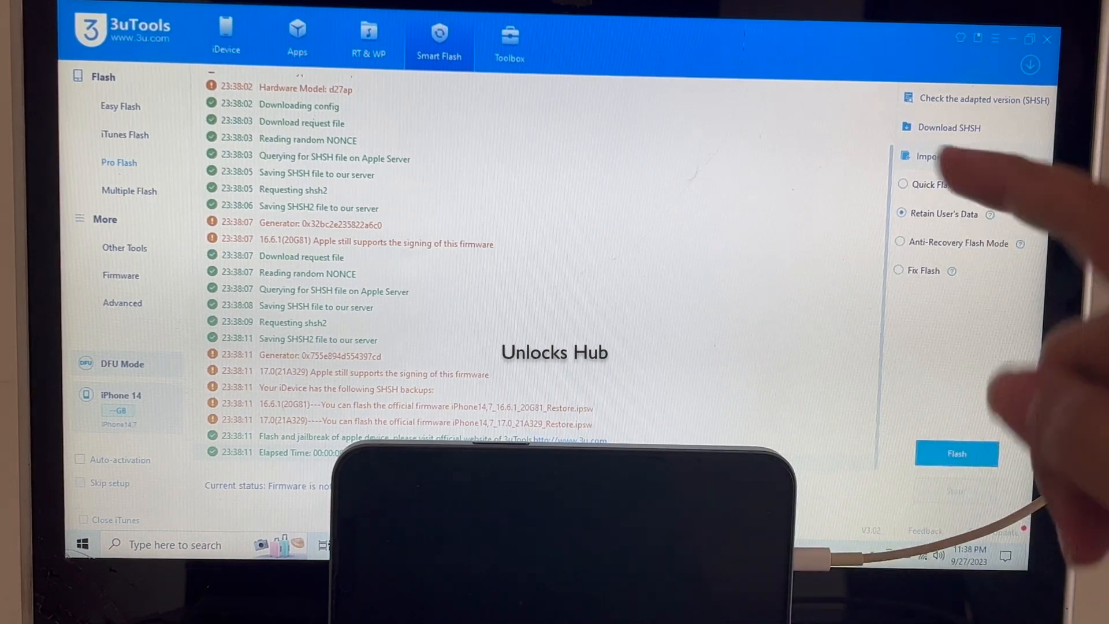
Import 'Unlocks Hub iOS 17.0.2 iPhone 14' from D:\Apple as the firmware to flash.
click(946, 155)
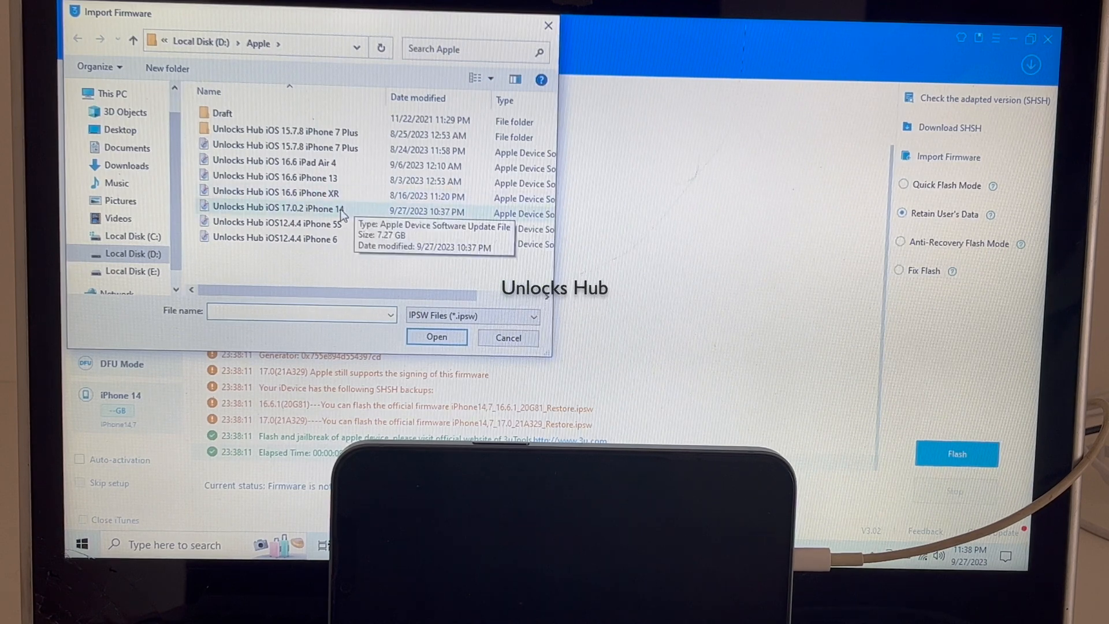
click(277, 208)
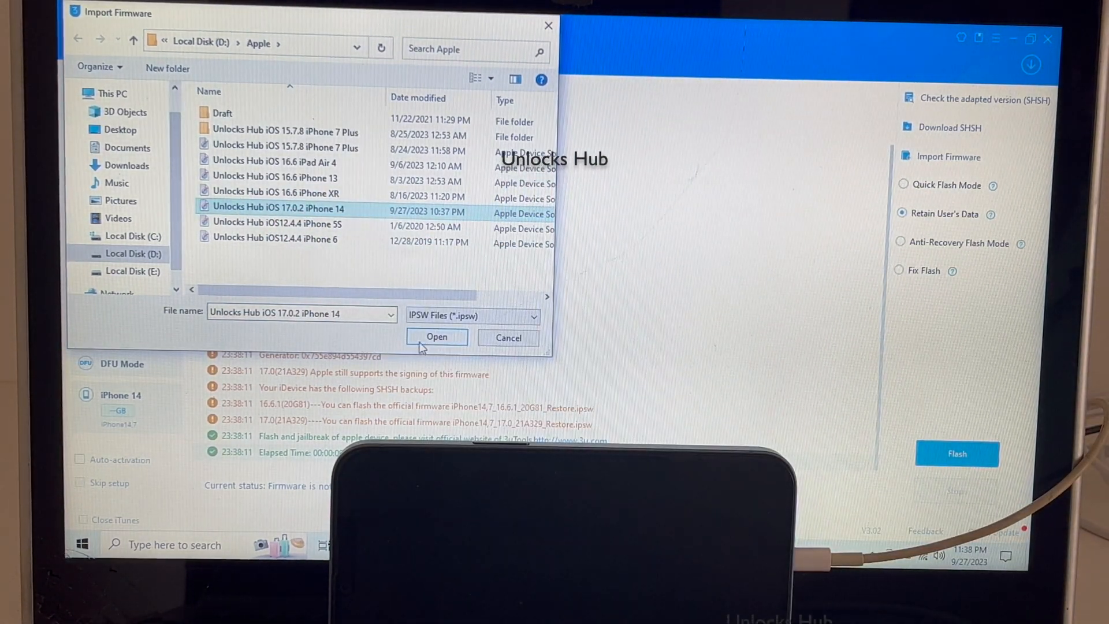
click(436, 336)
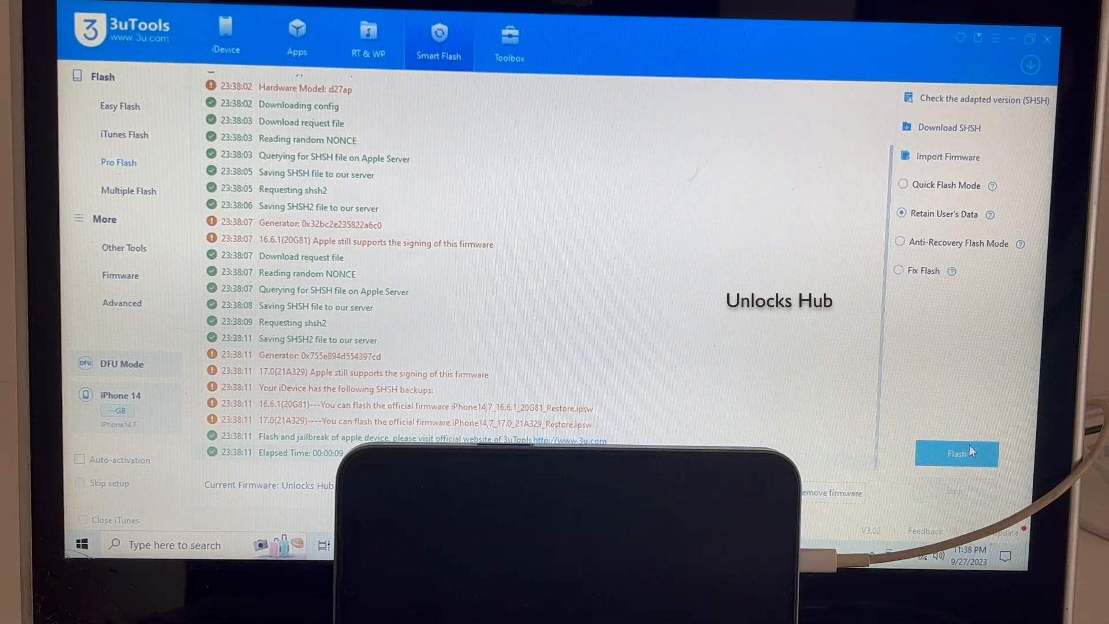
Start the flash and accept the Reminder warning to proceed while retaining user data.
click(955, 452)
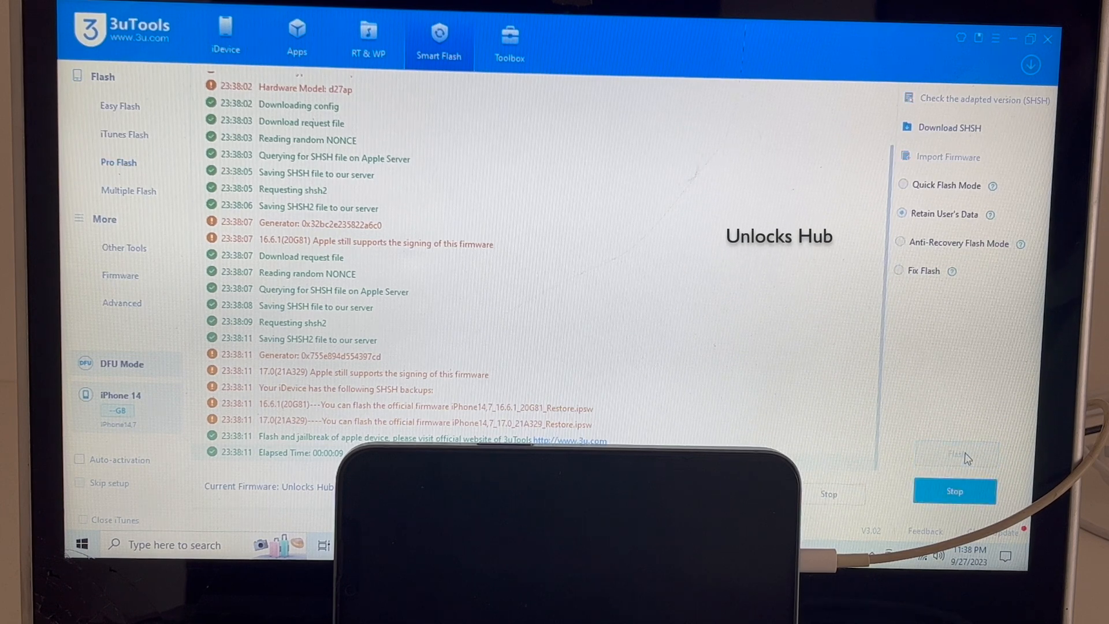
click(954, 453)
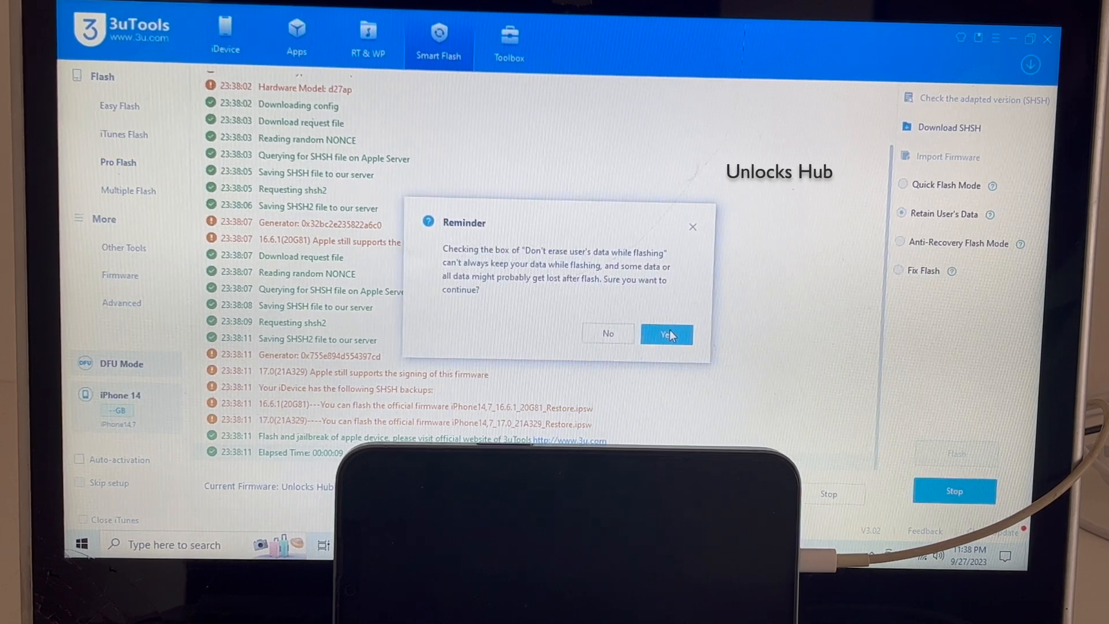
click(666, 333)
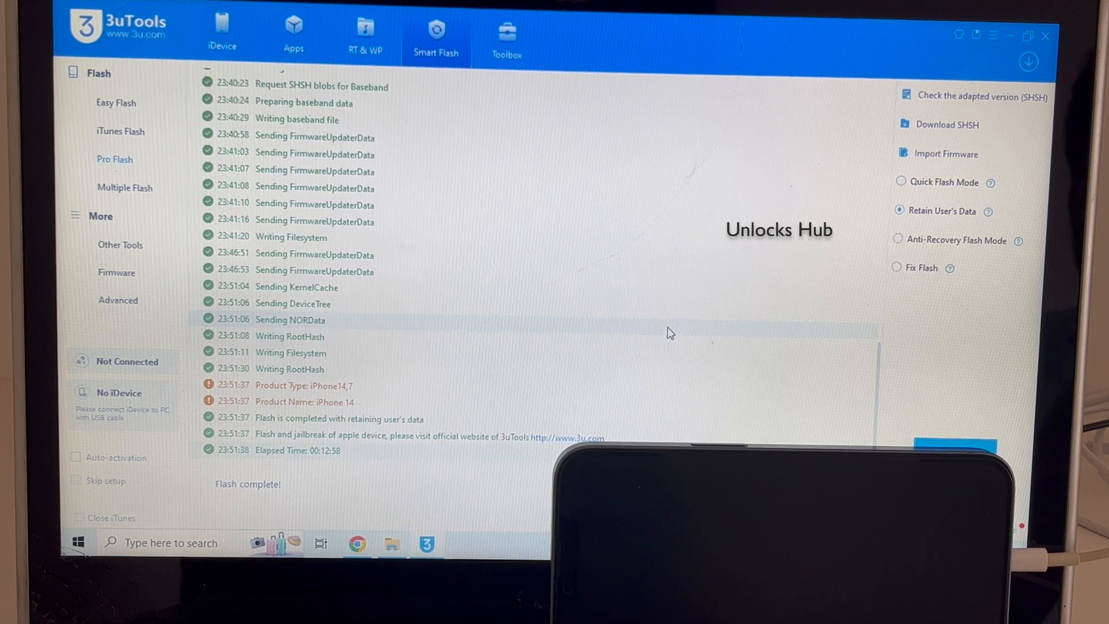
Let the iPhone restart after 'Flash complete!' and reconnect in Normal Mode.
click(115, 160)
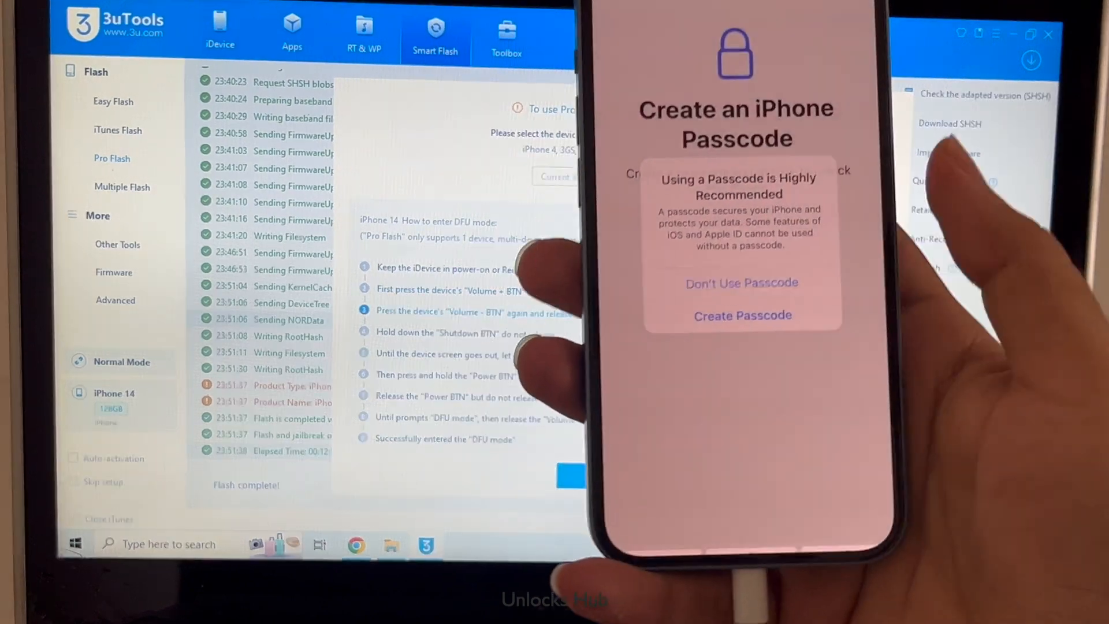
Skip the passcode and Apple ID, accept updates, and disable Location Services.
click(740, 282)
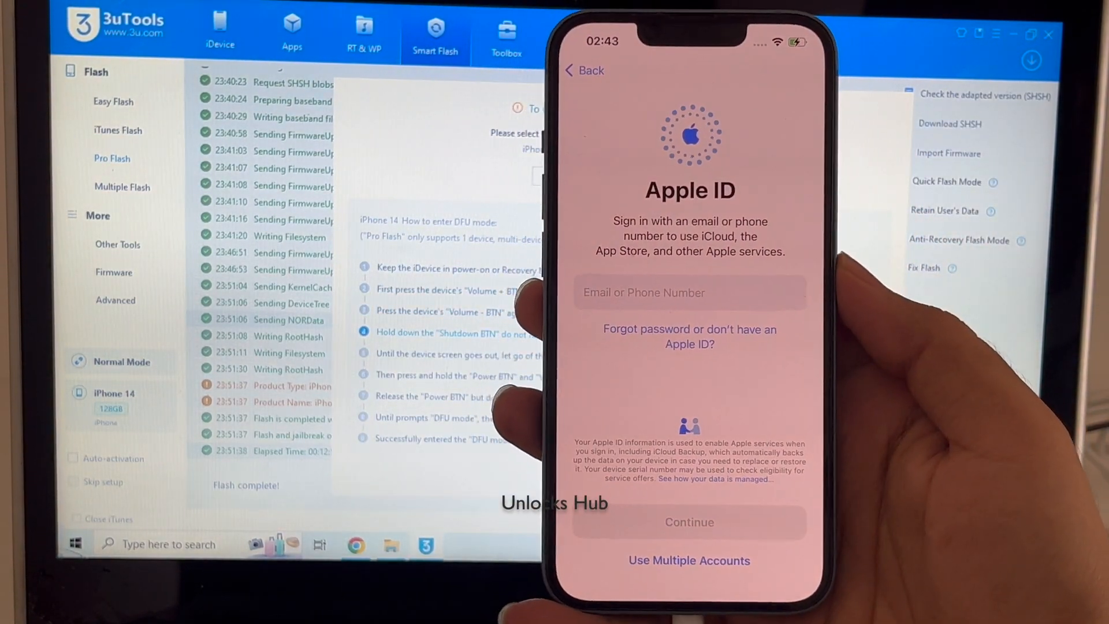
click(688, 336)
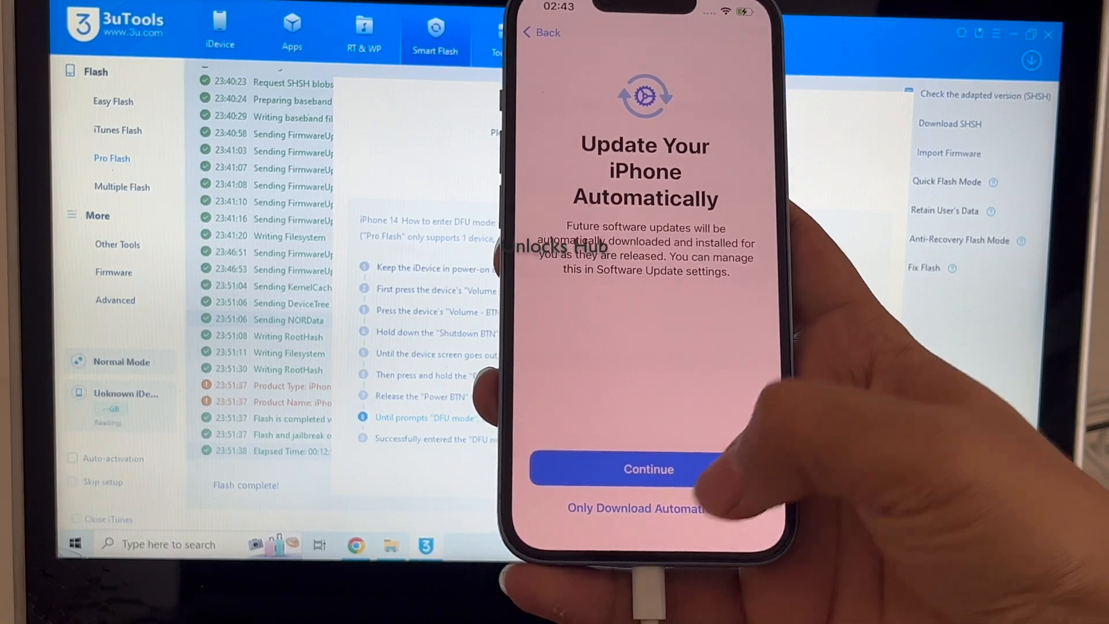
click(646, 468)
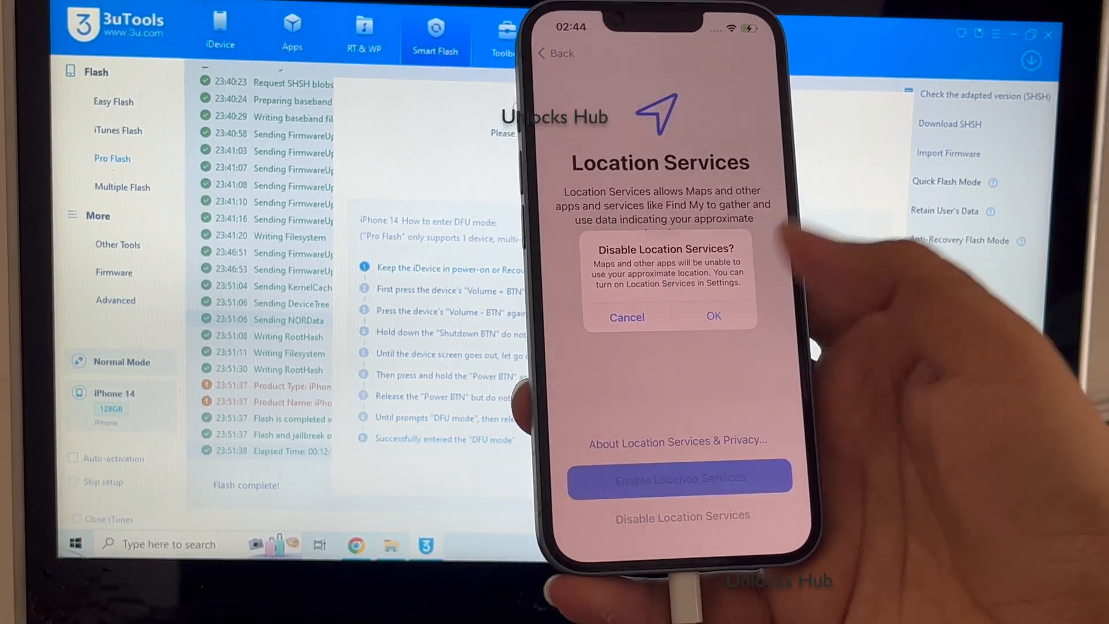
click(712, 317)
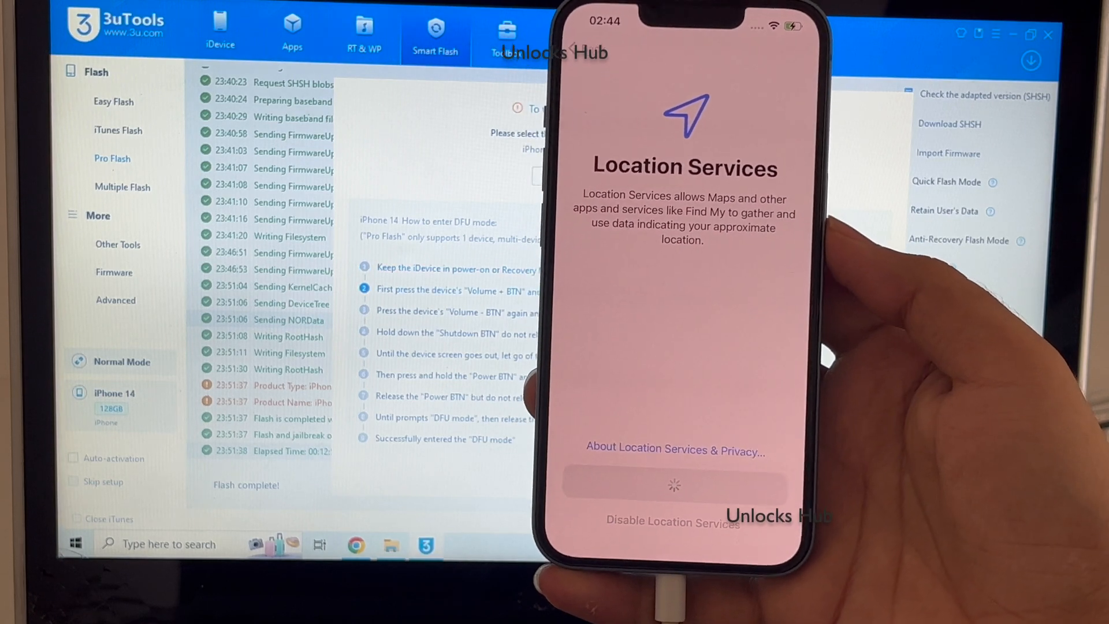
Decline analytics sharing, keep light appearance, and continue to the home screen.
click(672, 483)
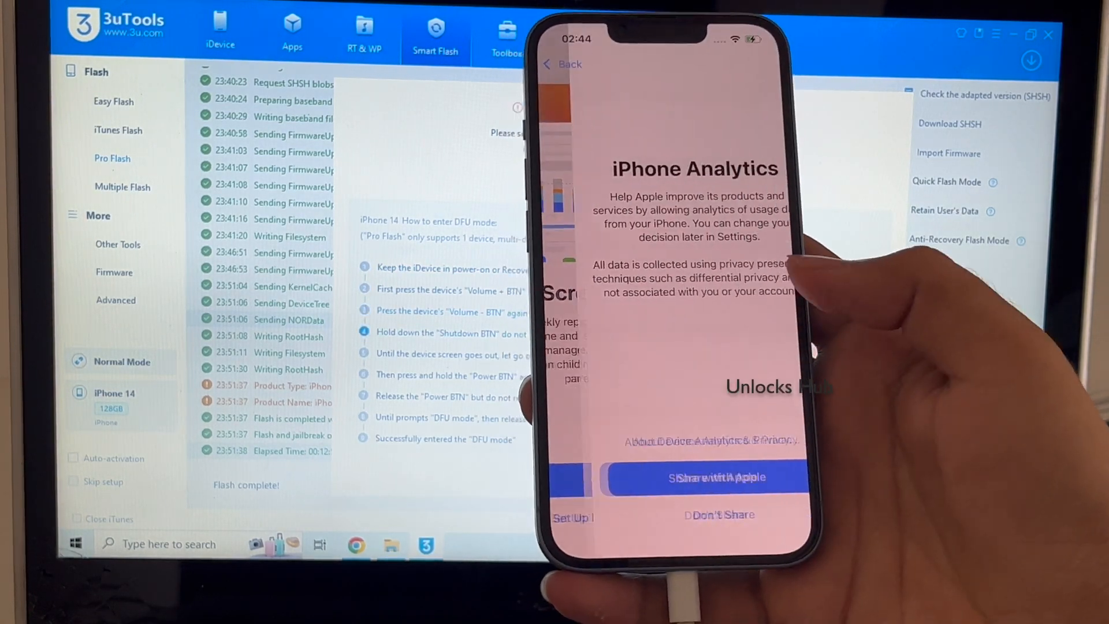
click(696, 477)
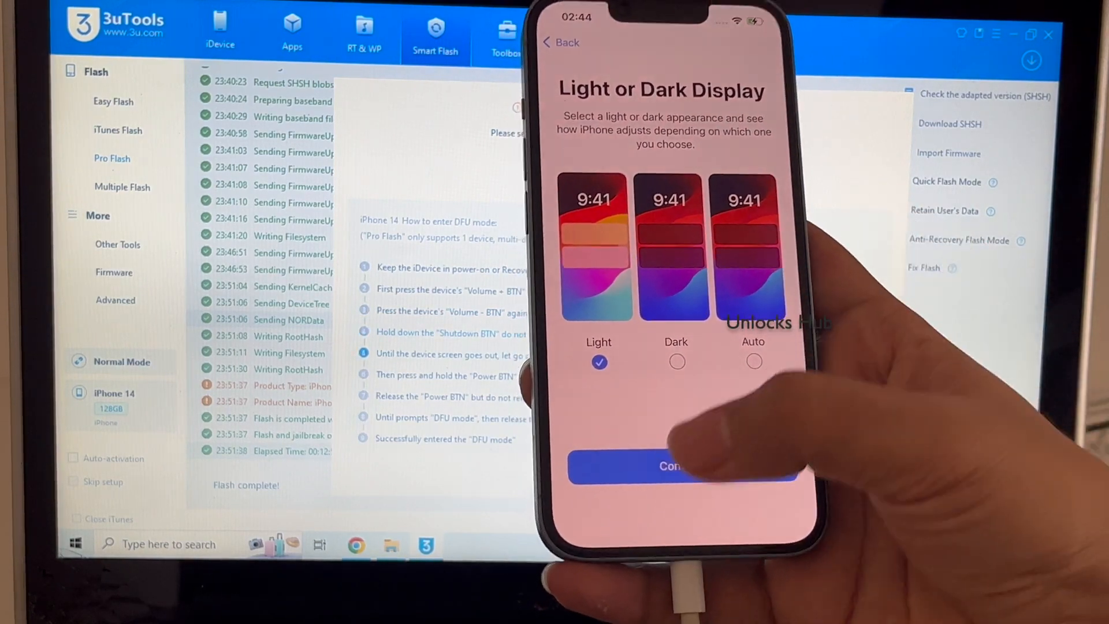
click(674, 466)
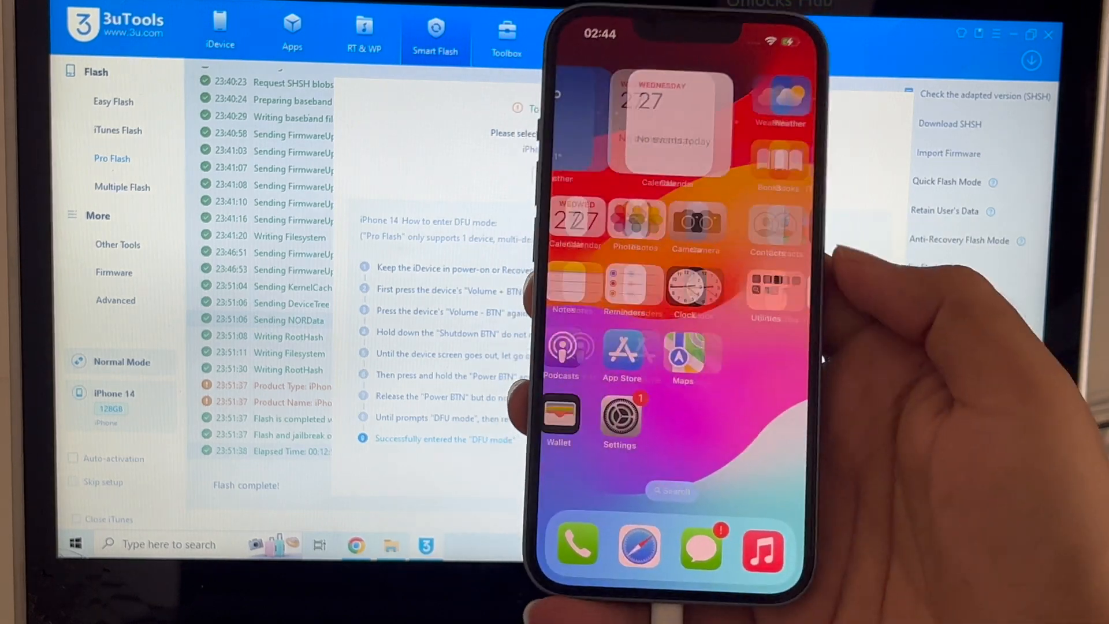
Review Settings on the phone, then show 3uTools device info: iOS 17.0.2, activated, Apple ID lock off.
click(619, 421)
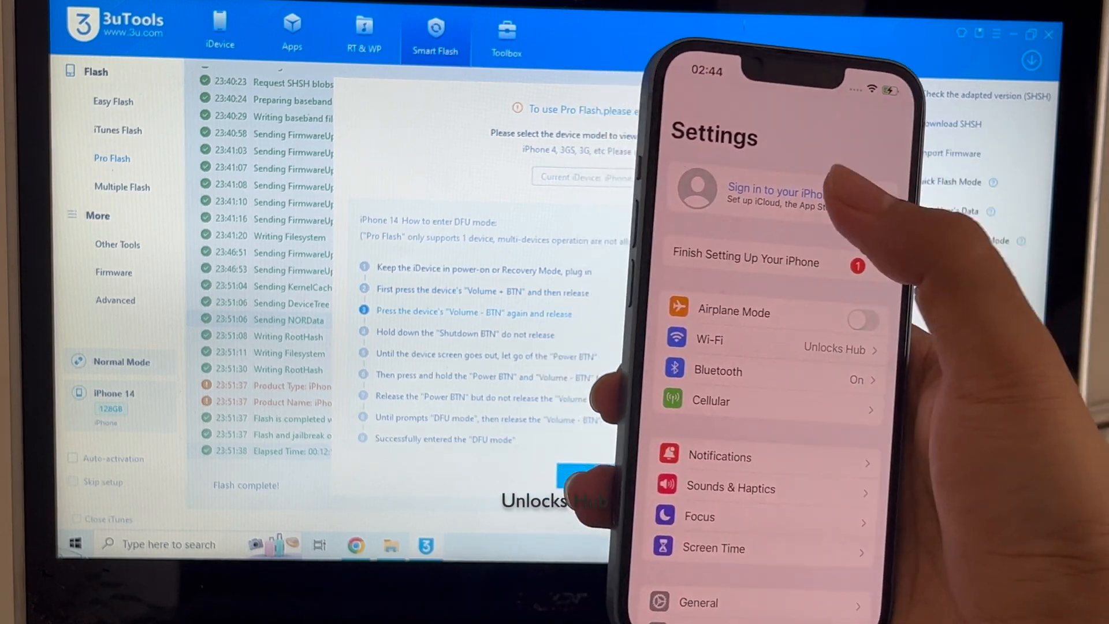
click(774, 194)
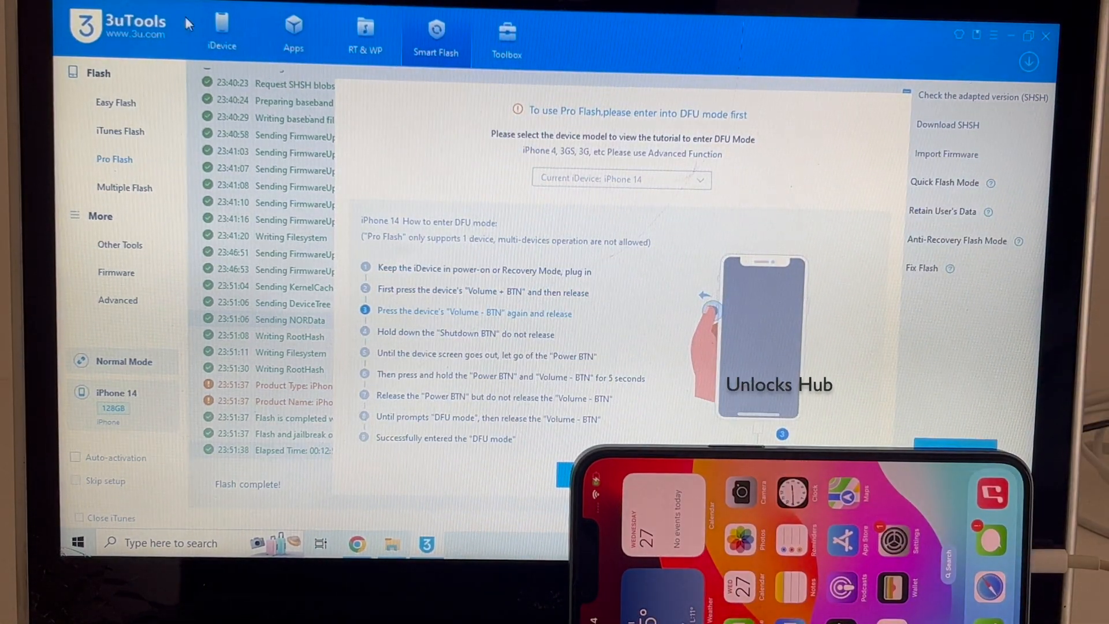
click(222, 30)
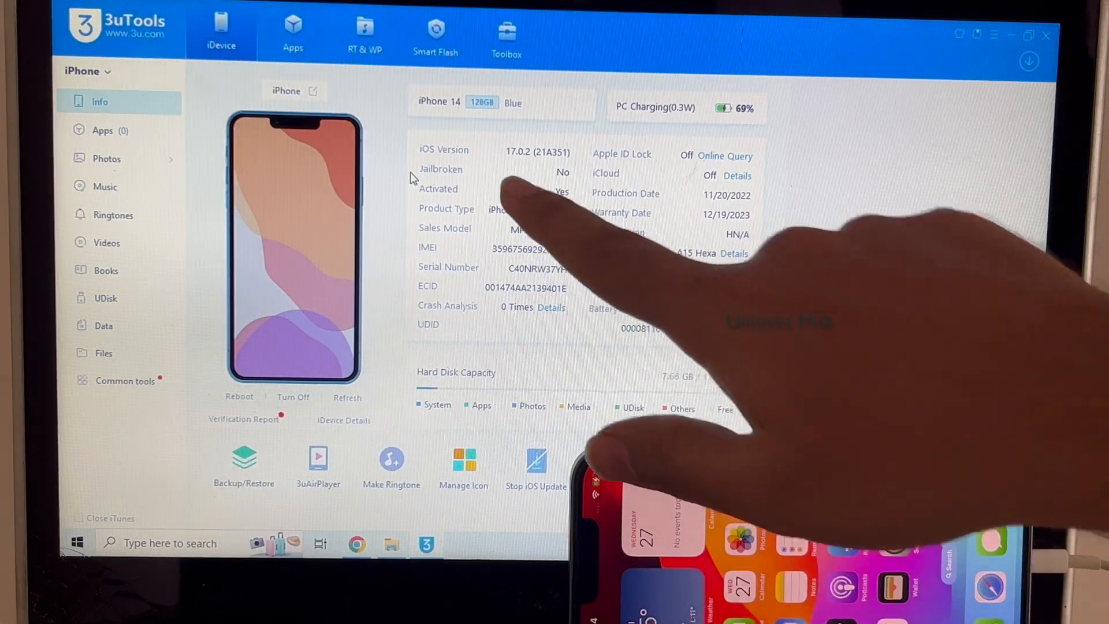